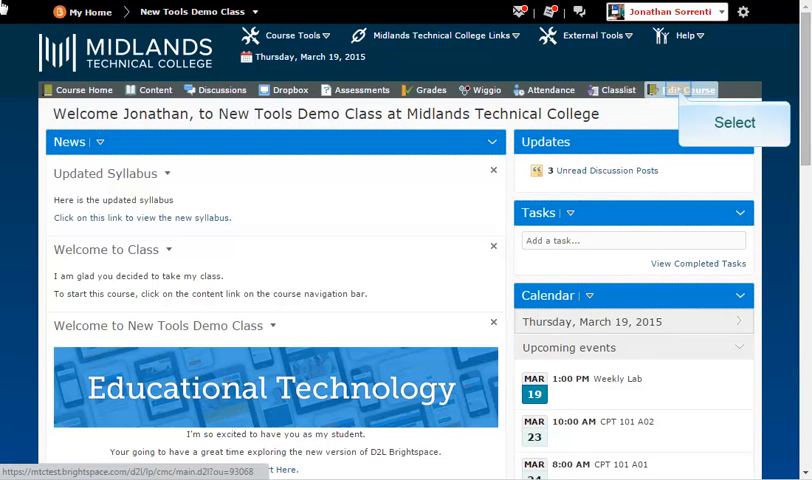
pyautogui.moveTo(647, 60)
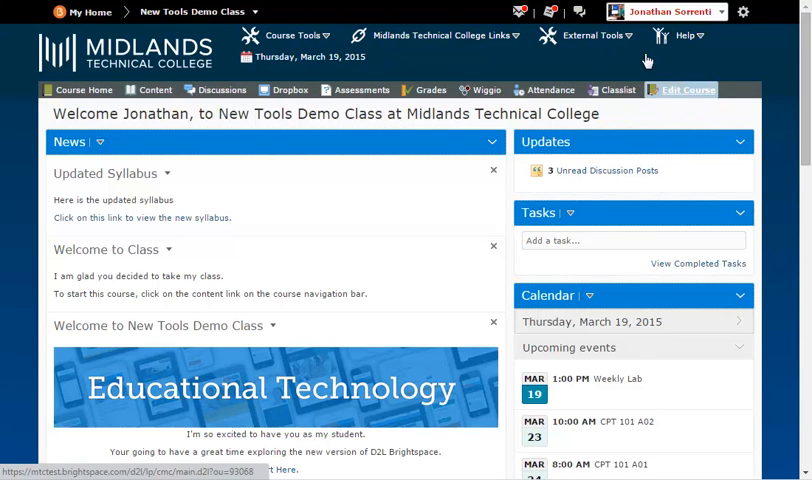
# Go to Course Administration for the New Tools Demo Class via Edit Course.
pyautogui.click(685, 90)
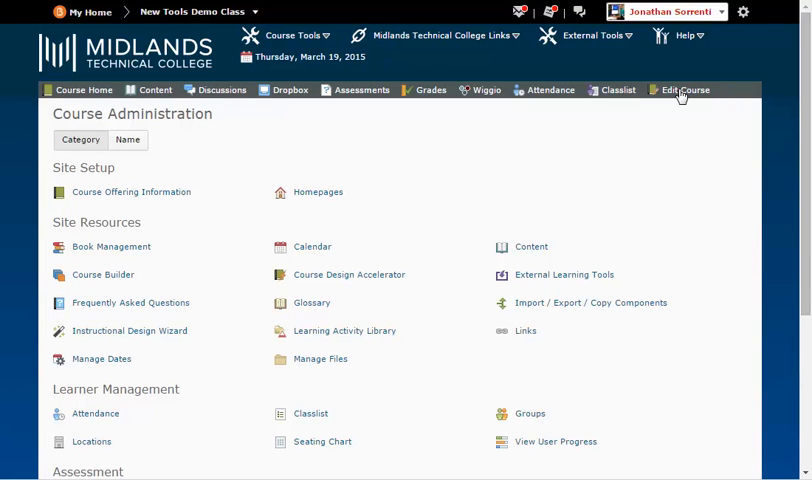
pyautogui.moveTo(318, 192)
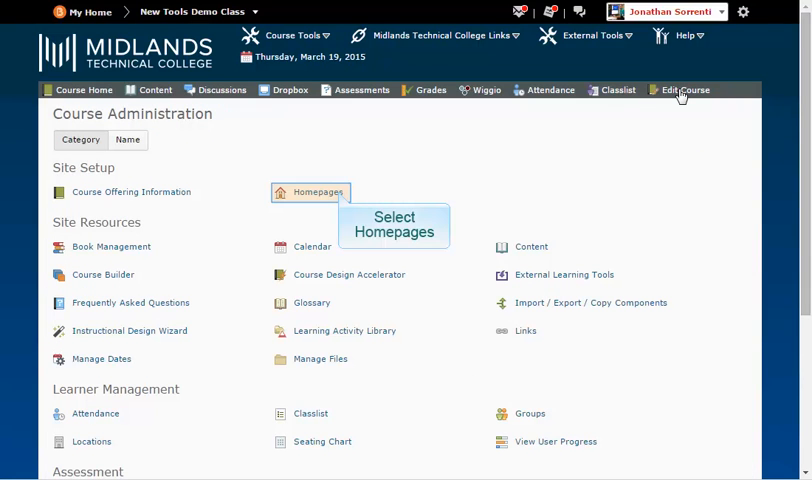
pyautogui.moveTo(340, 197)
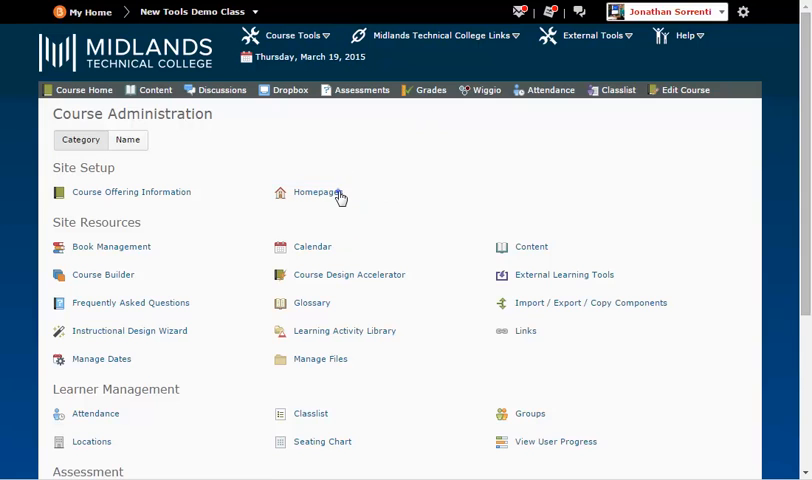
# Go to Homepages under Site Setup.
pyautogui.click(317, 192)
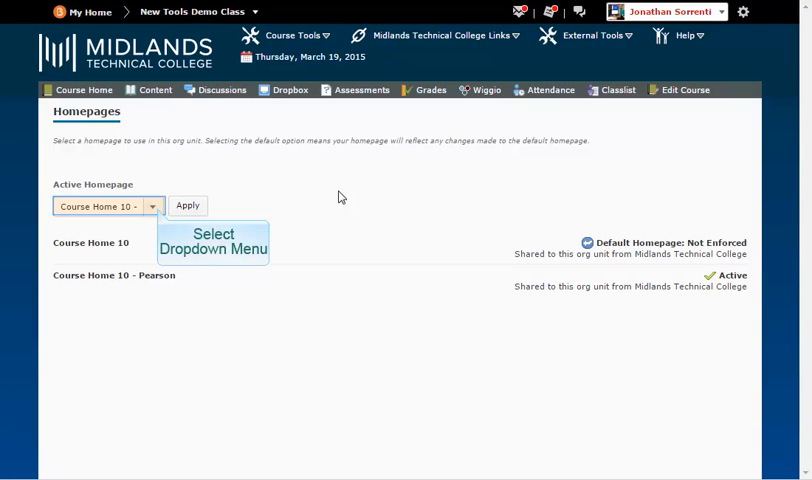
pyautogui.moveTo(165, 206)
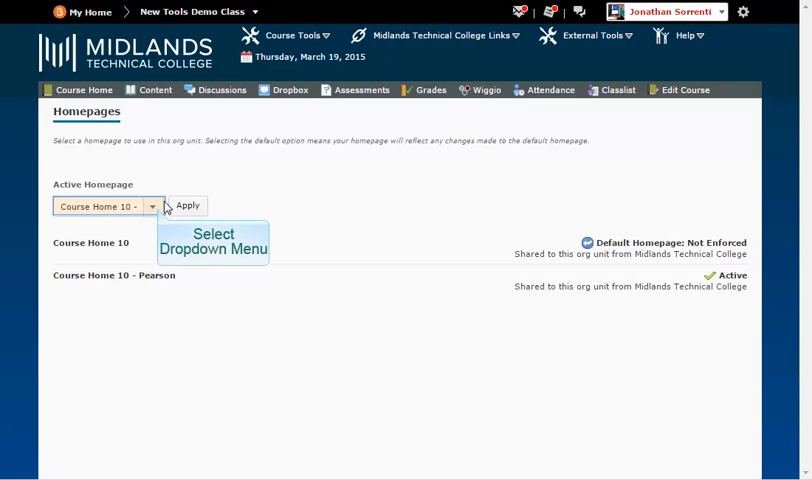
# Choose Course Home 10 - Pearson as the active homepage and apply it.
pyautogui.click(153, 206)
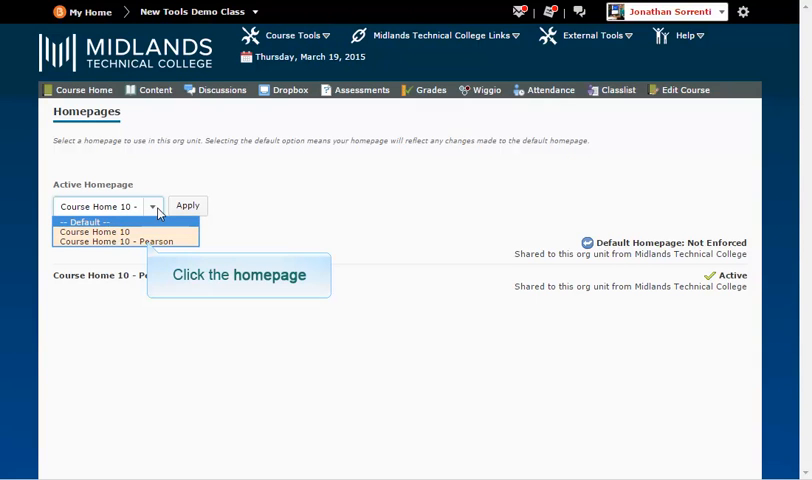
pyautogui.moveTo(148, 238)
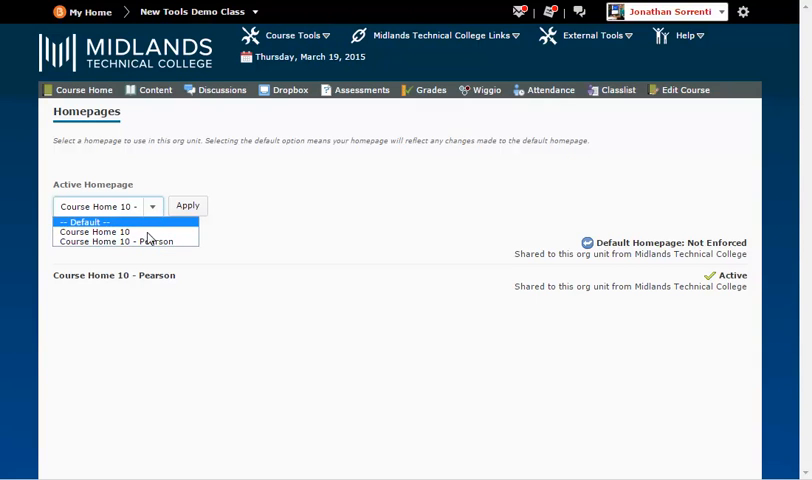
pyautogui.click(89, 232)
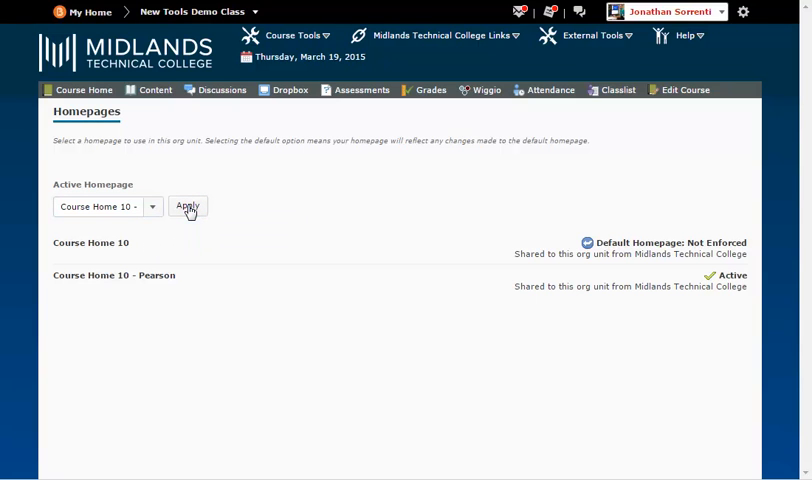
pyautogui.click(113, 275)
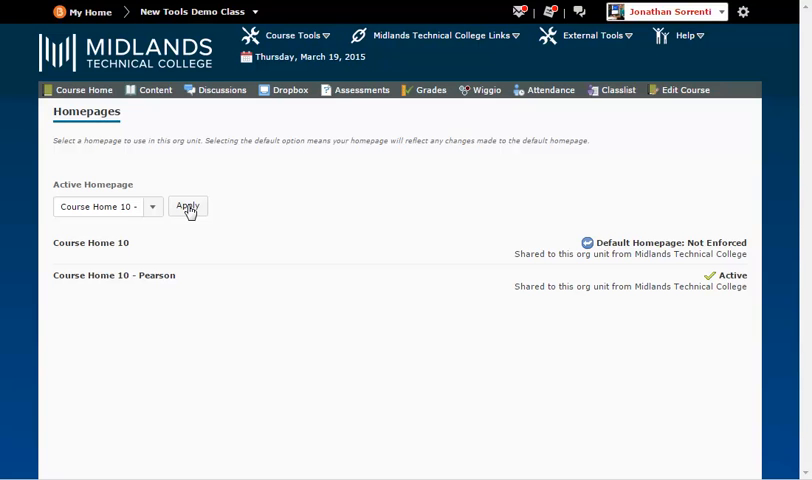
pyautogui.moveTo(84, 90)
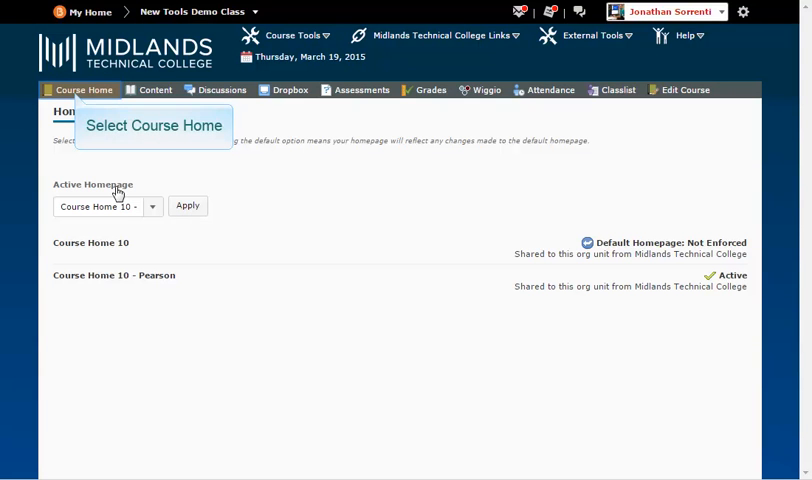
# Return to the New Tools Demo Class Course Home.
pyautogui.click(83, 90)
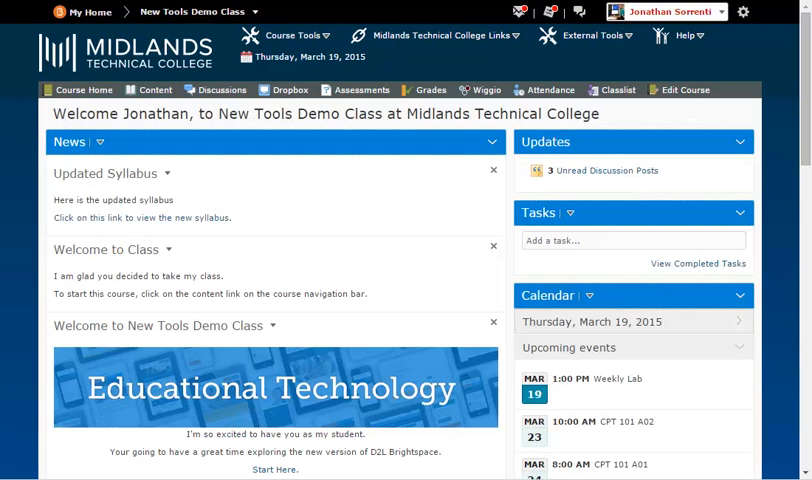
# Scroll down Course Home until the Pearson MyLab & Mastering Links widget is visible.
pyautogui.scroll(-3)
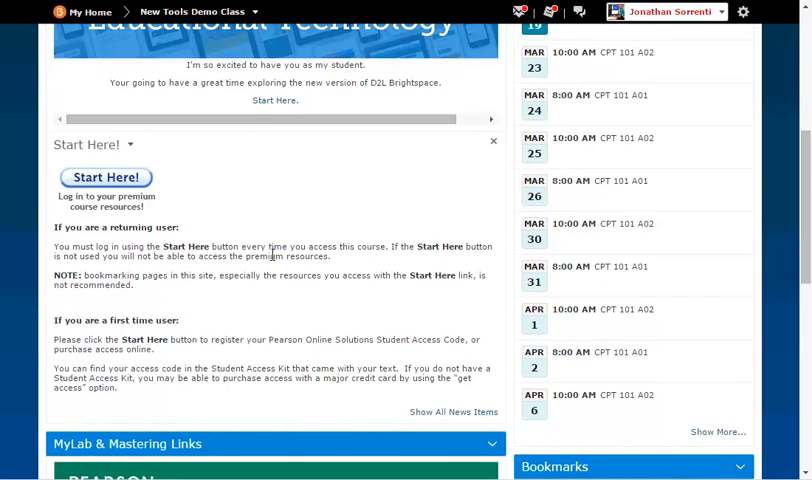
pyautogui.scroll(-3)
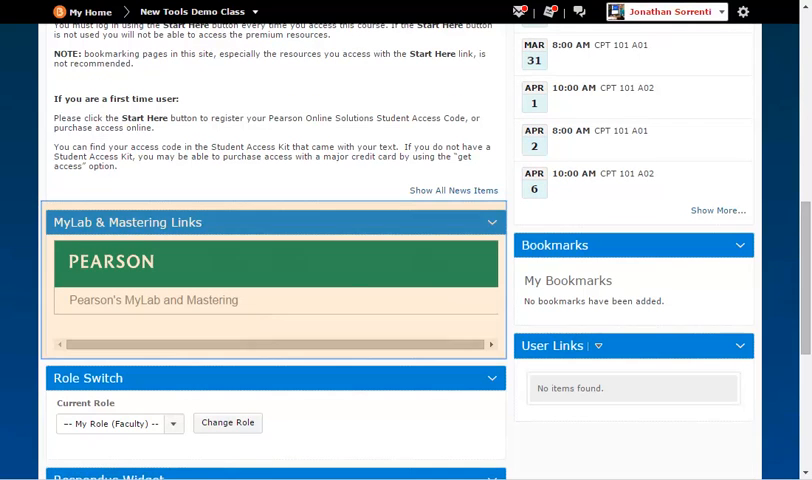